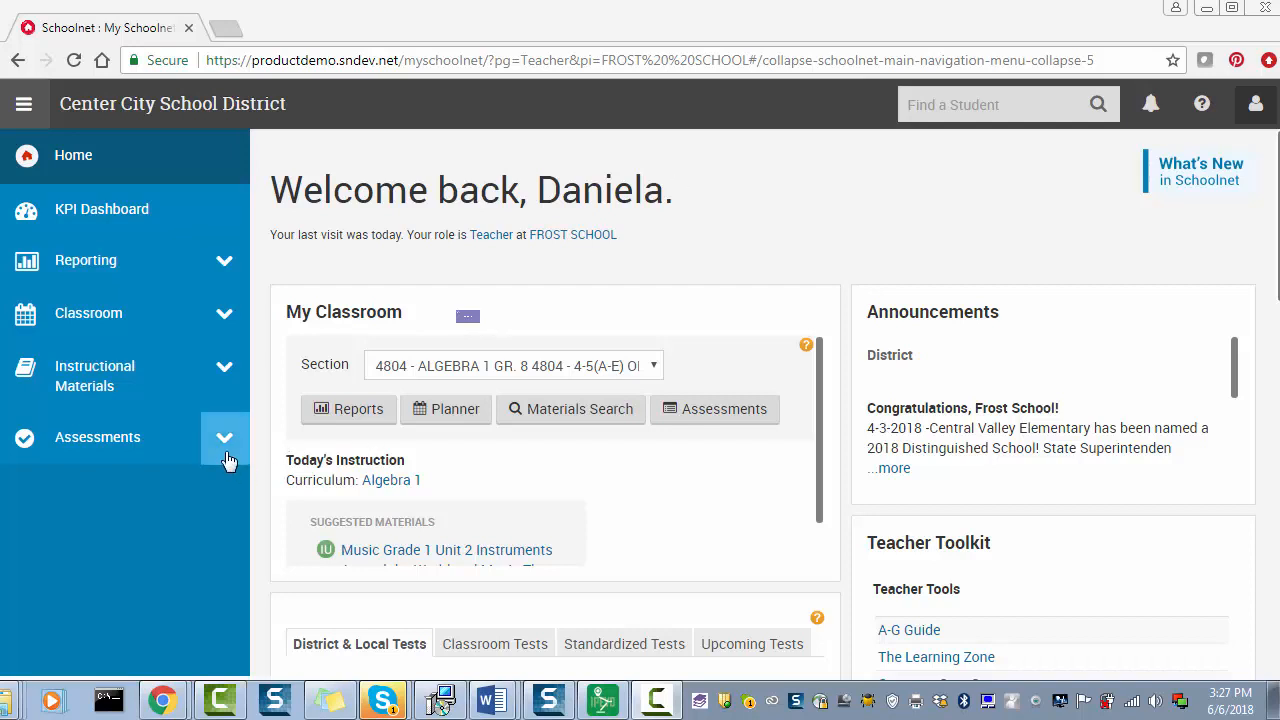
Expand the Assessments menu and scroll to the Answer Sheet Scanning entry.
click(224, 436)
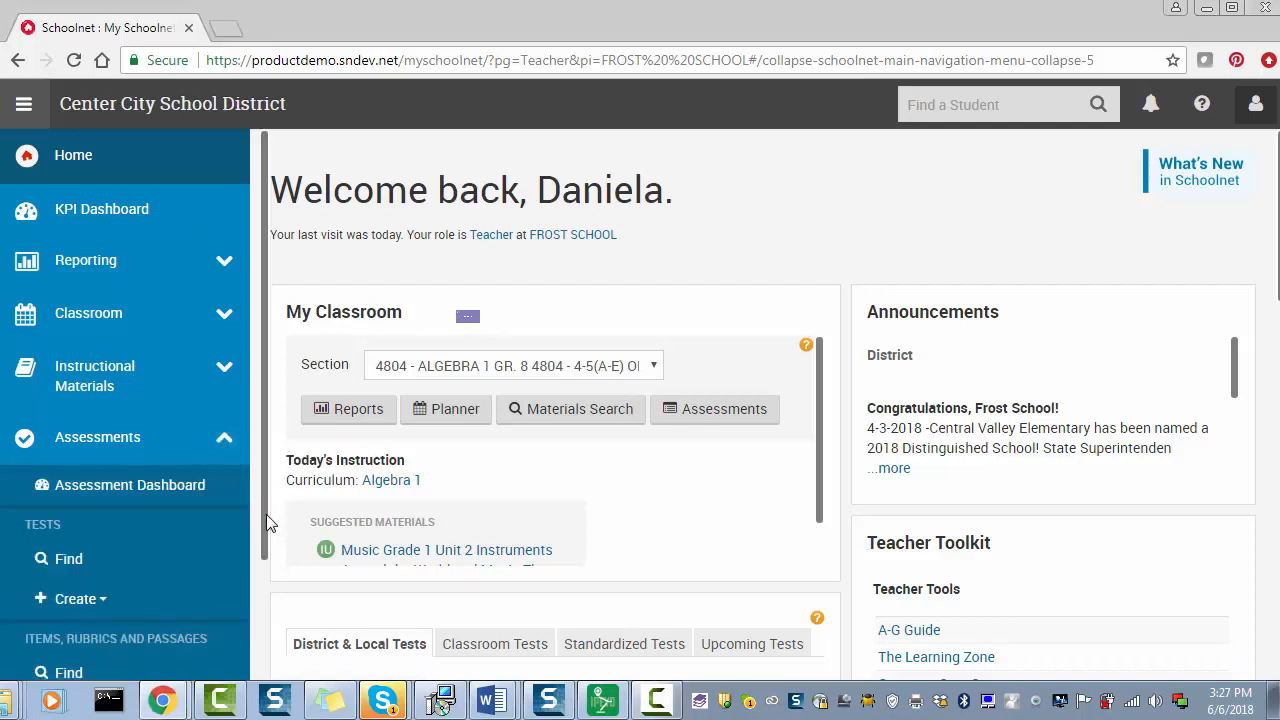
scroll(down, 3)
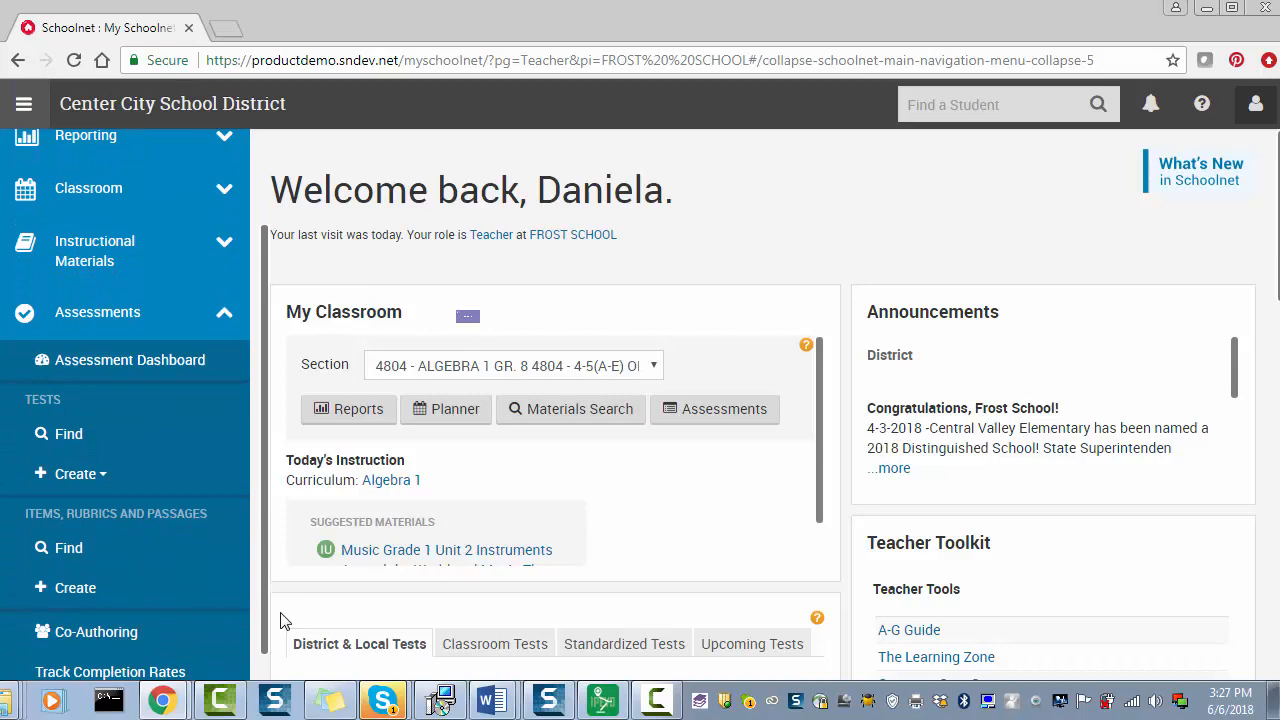
scroll(down, 3)
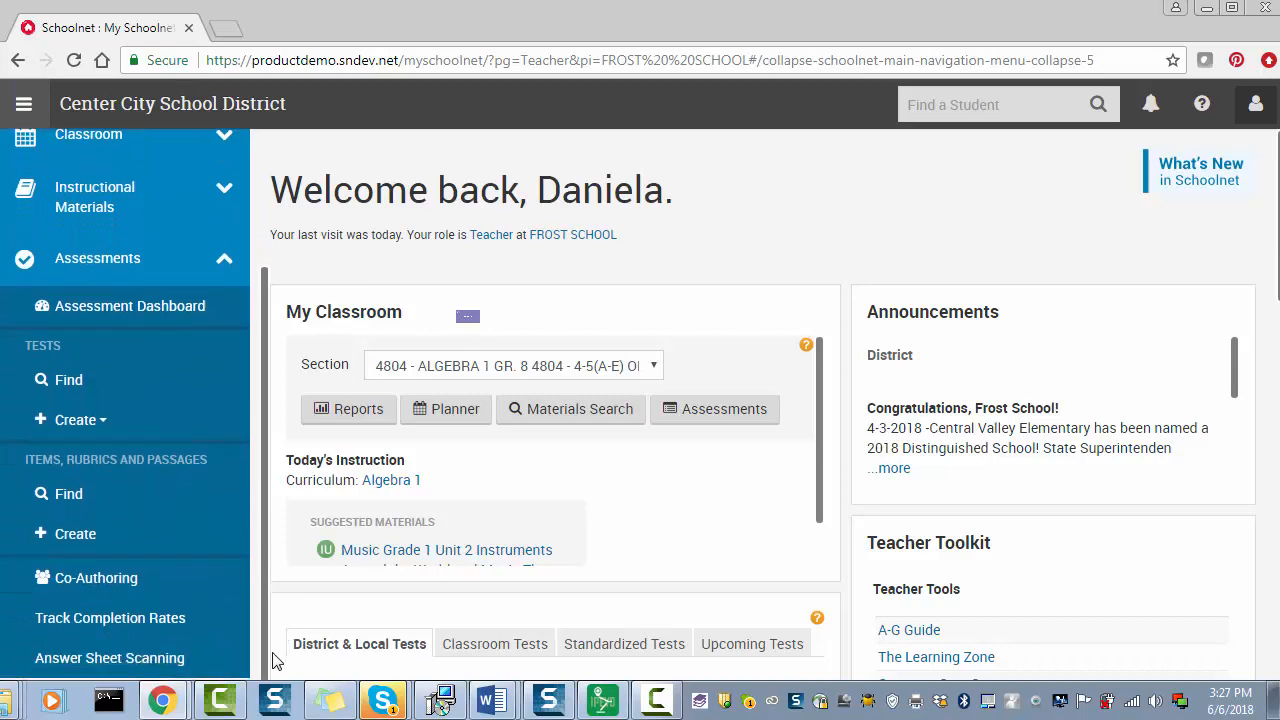
mouse_move(110, 658)
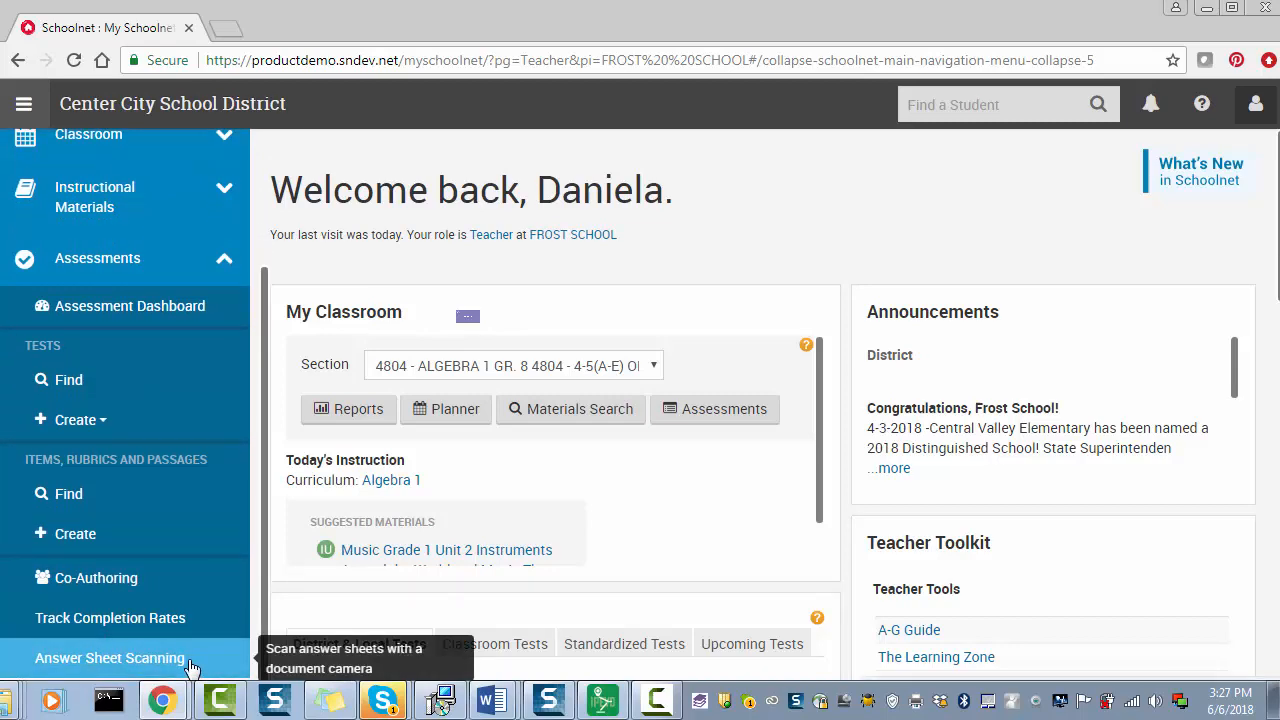
Start Answer Sheet Scanning and scan a student's sheet for Web Help Test 01.
click(110, 656)
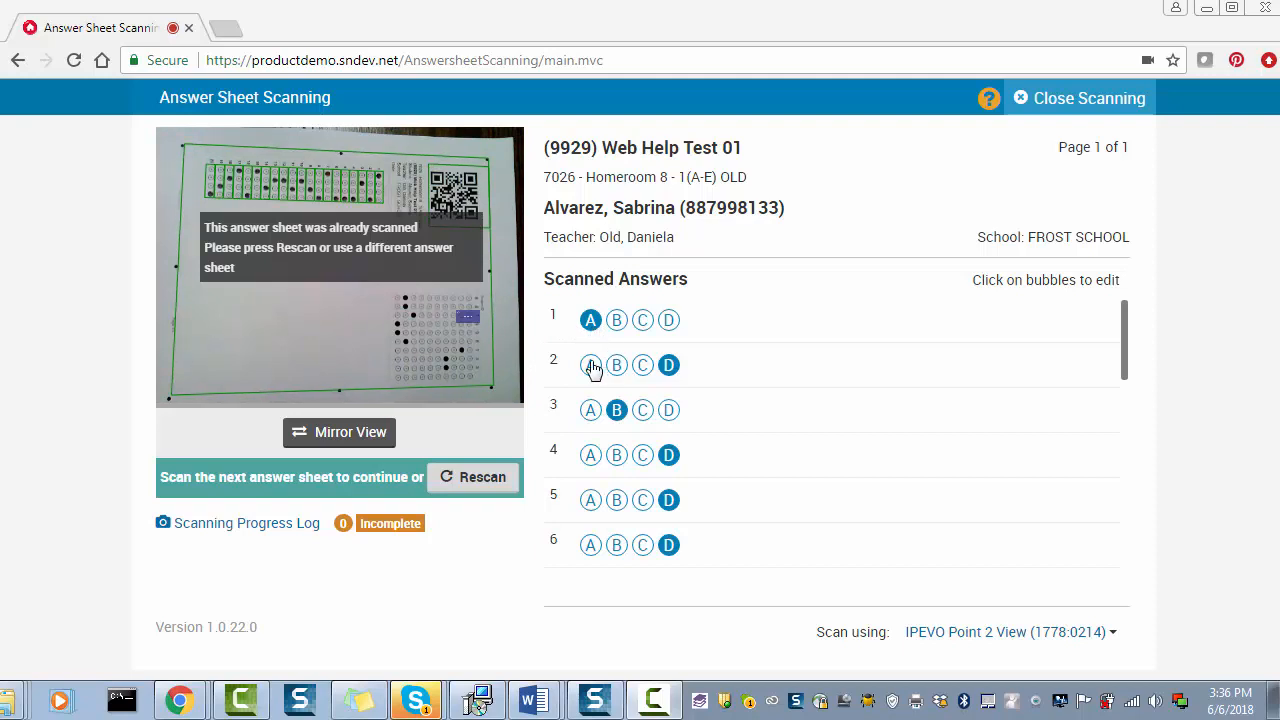
Fix the misread answer bubble on the scanned sheet and finish editing.
click(590, 364)
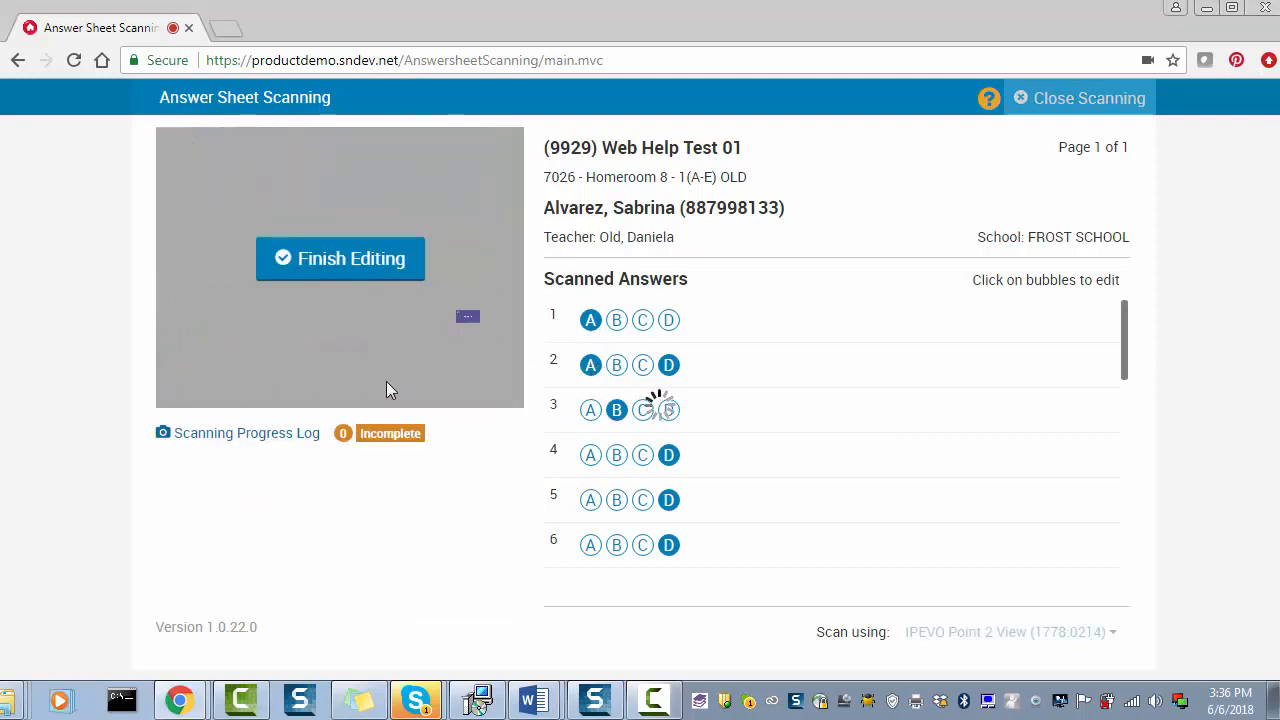
click(340, 258)
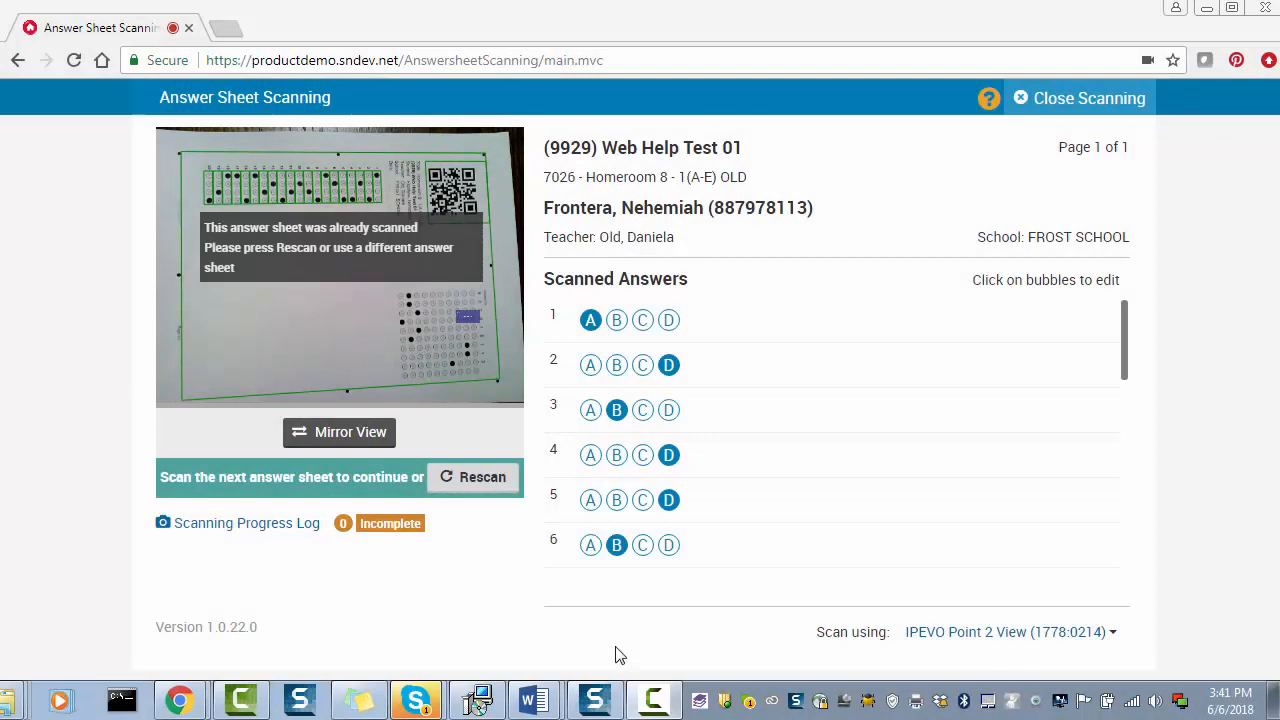
mouse_move(196, 576)
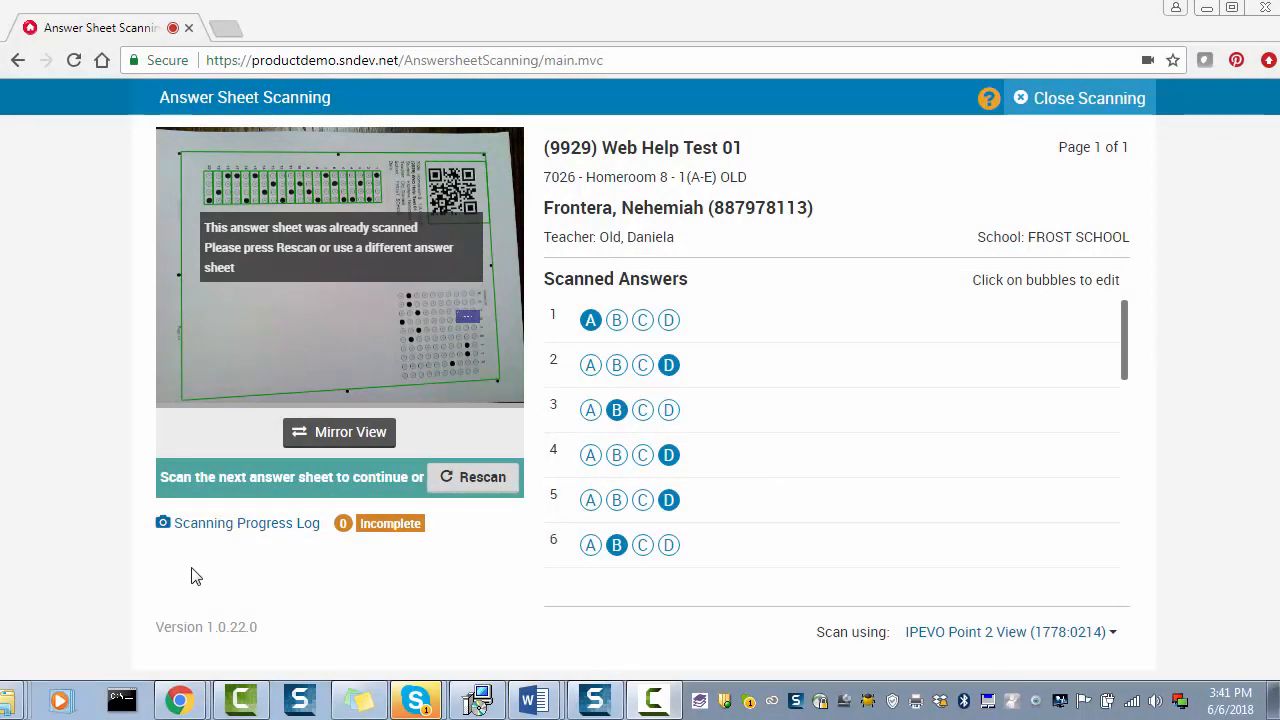
Scan the remaining students' sheets, then close scanning to return to the home page.
click(246, 524)
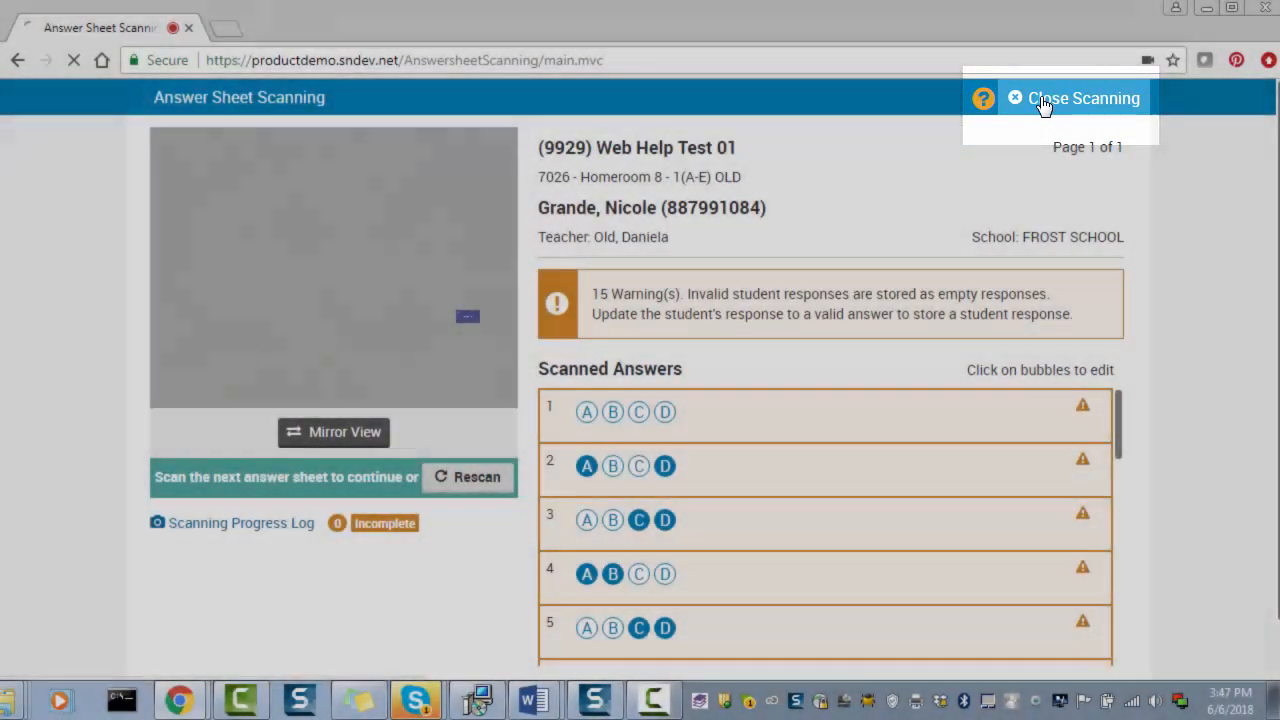
click(1084, 98)
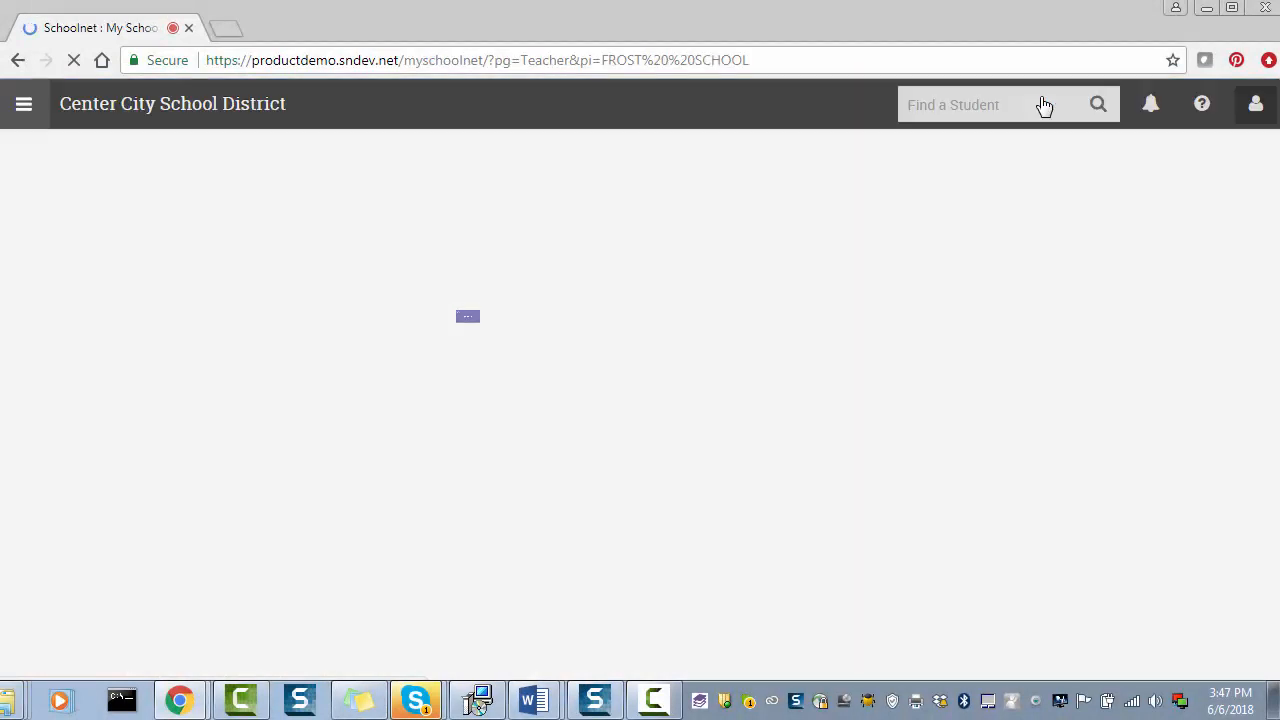